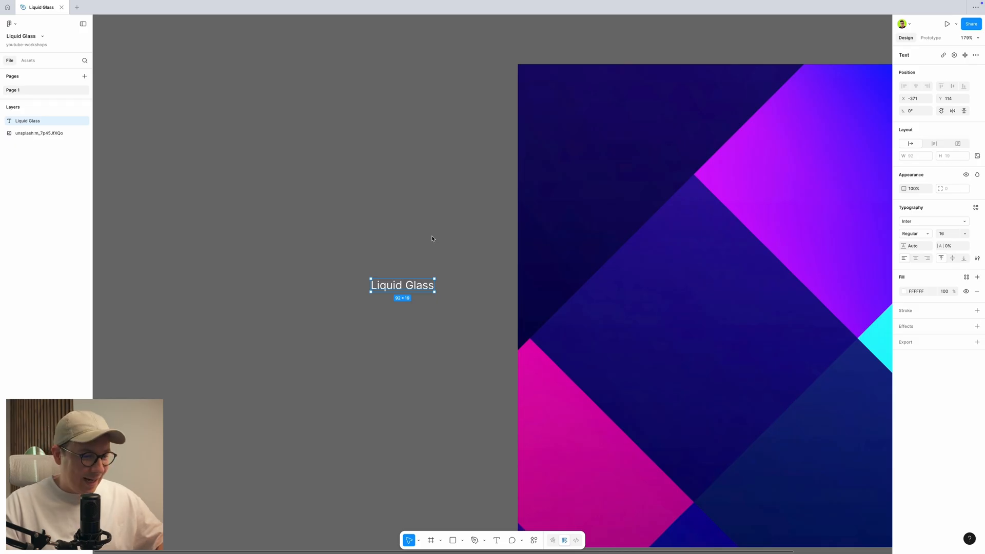
Step: Wrap the 'Liquid Glass' text in an auto-layout frame with 24 horizontal and 16 vertical padding
{"action": "key", "text": "shift"}
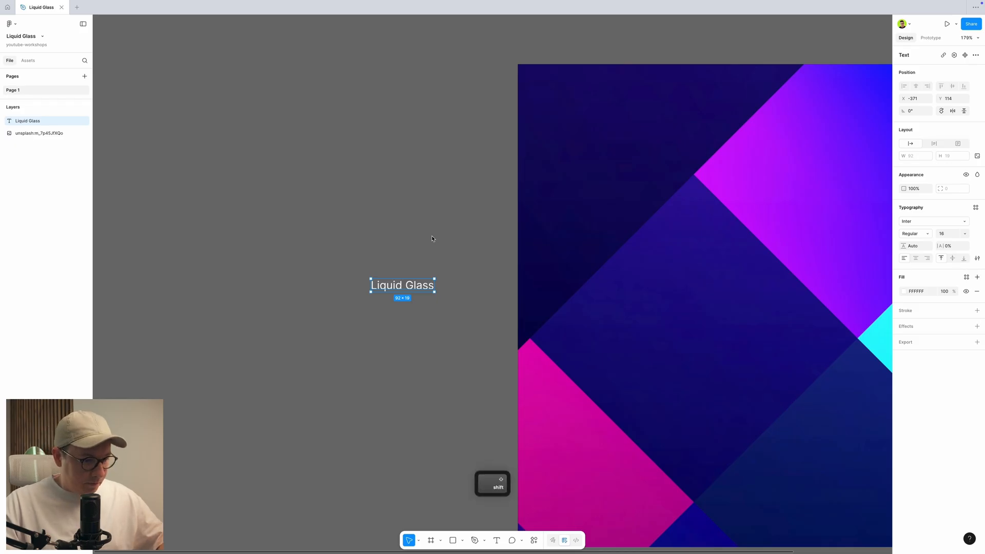
{"action": "key", "text": "shift+a"}
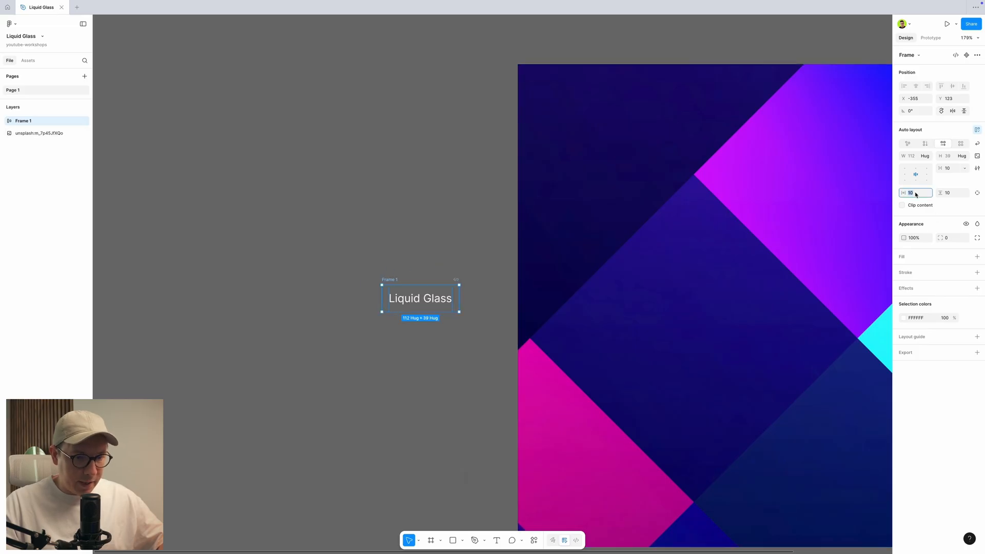
{"action": "type", "text": "24"}
{"action": "left_click", "coordinate": [952, 193]}
{"action": "type", "text": "16"}
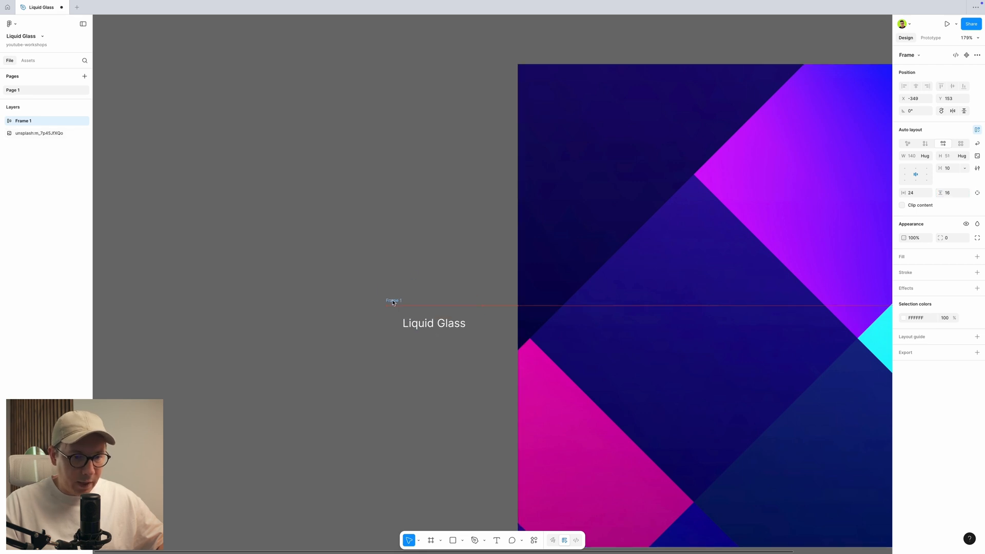
Step: Give Frame 1 a thin black stroke and a 100 corner radius so it becomes a pill
{"action": "left_click", "coordinate": [433, 323]}
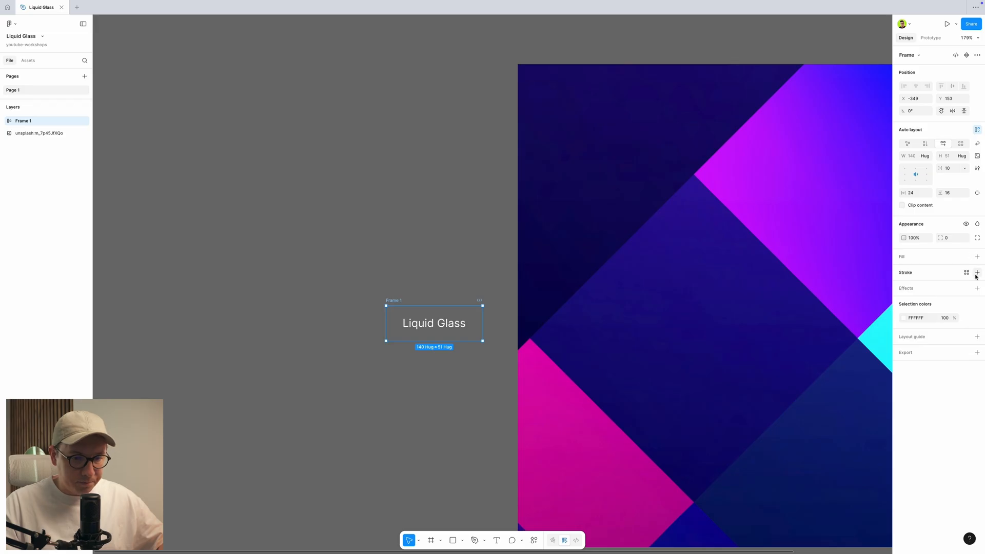
{"action": "mouse_move", "coordinate": [946, 237]}
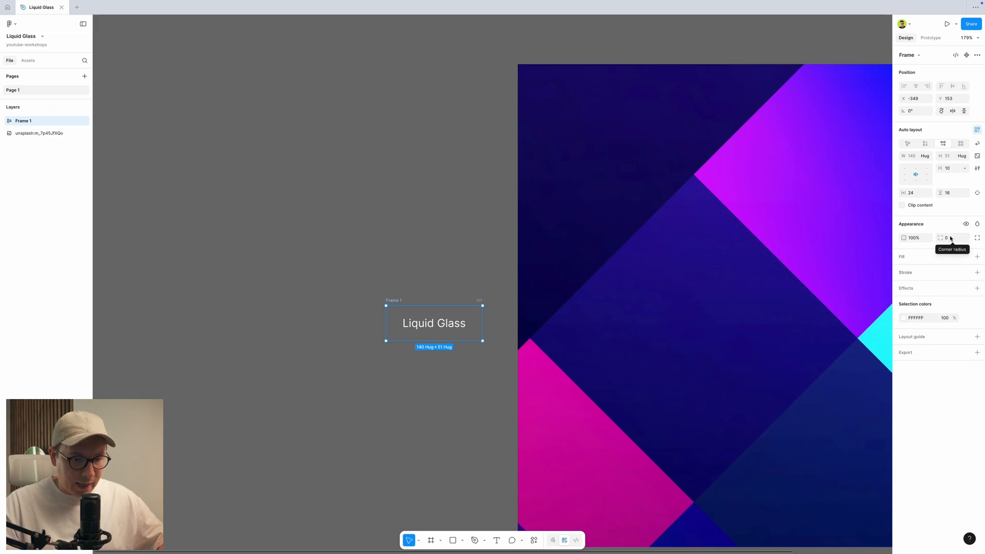
{"action": "left_click", "coordinate": [950, 236]}
{"action": "type", "text": "100"}
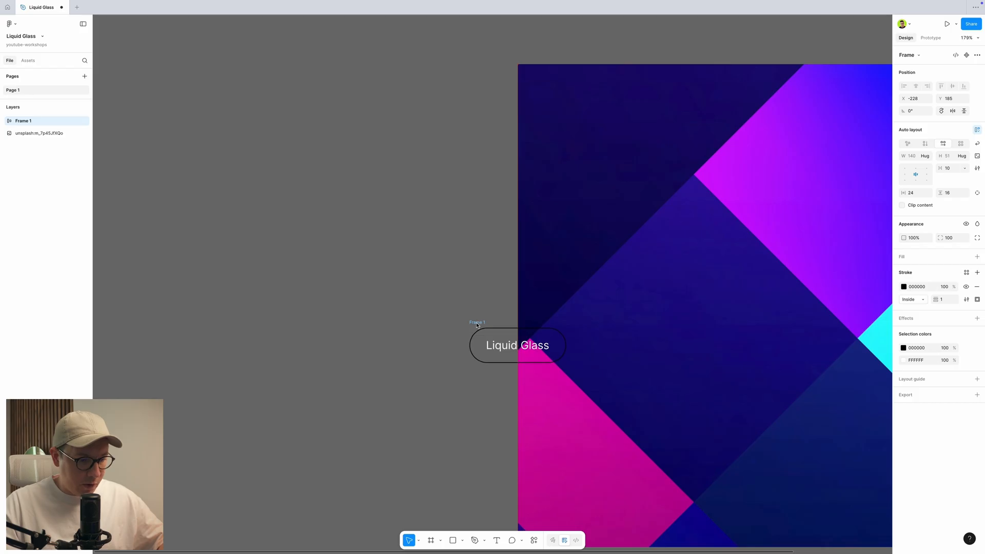
{"action": "left_click", "coordinate": [516, 344]}
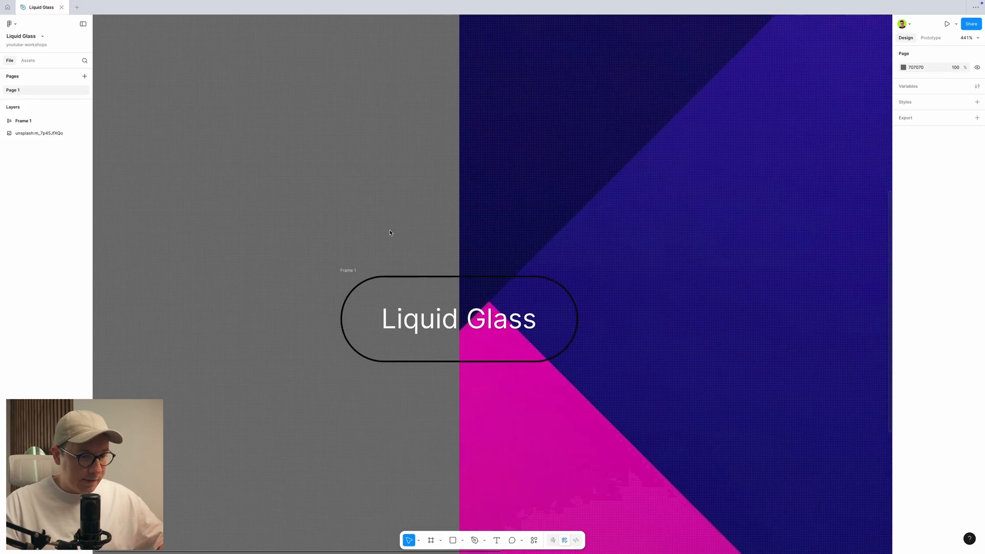
Step: Draw a 279×154 white (FFFFFF) rectangle inside the pill frame, covering the text
{"action": "key", "text": "r"}
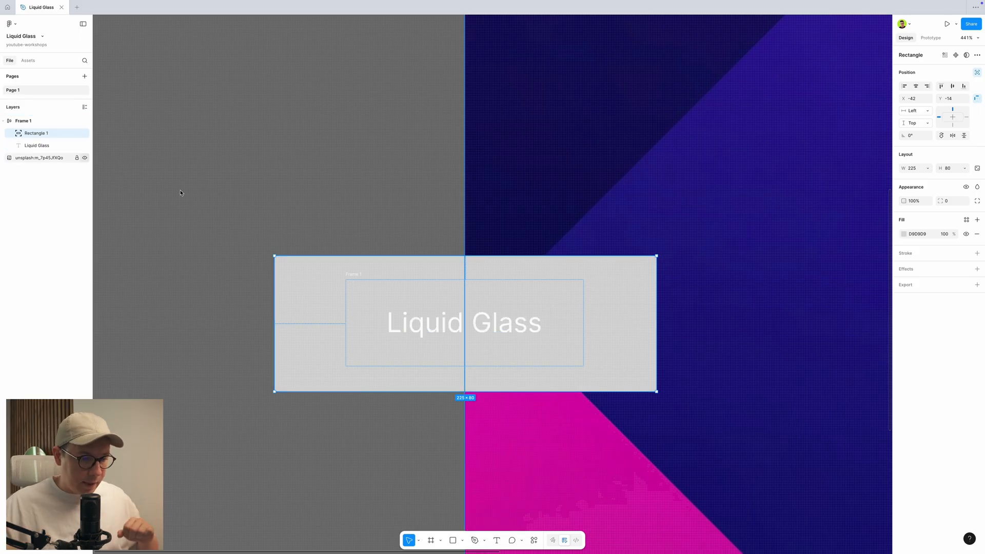
{"action": "key", "text": "option"}
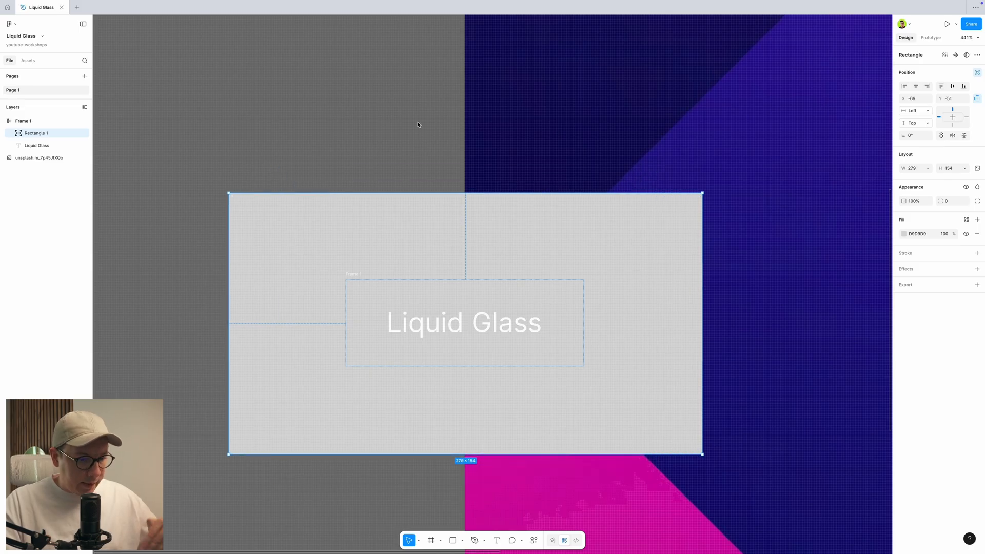
{"action": "left_click", "coordinate": [23, 120]}
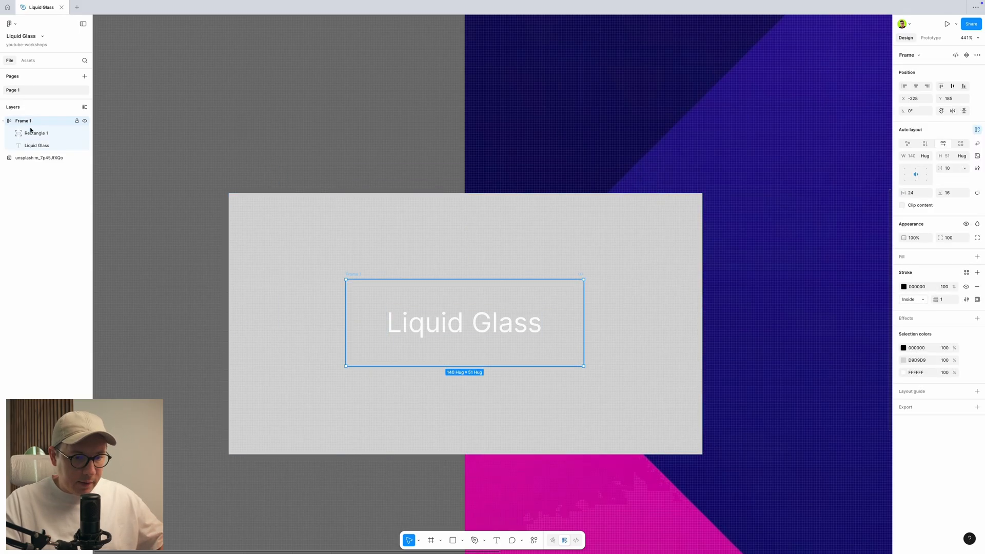
{"action": "left_click", "coordinate": [36, 132]}
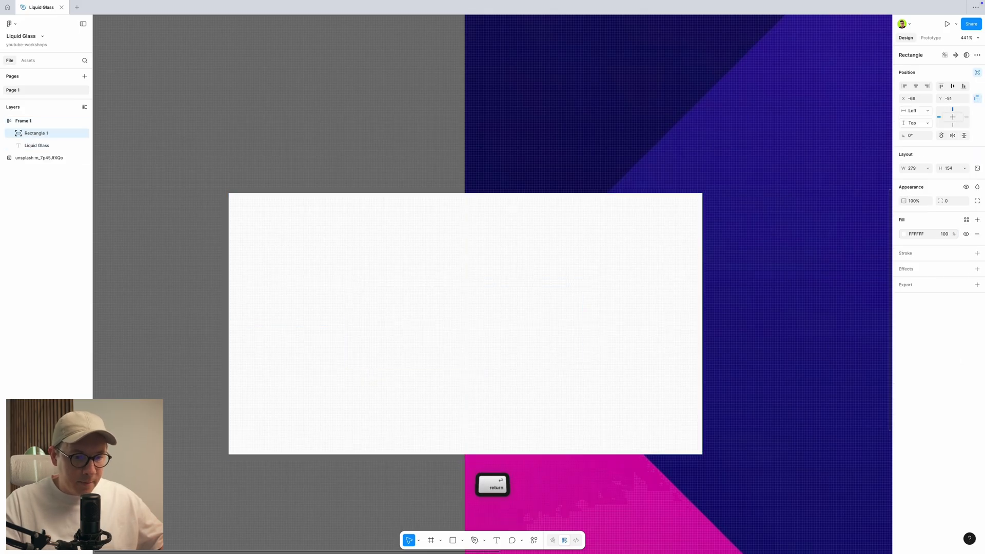
Step: Set the rectangle's white fill to 1% opacity so it is nearly invisible
{"action": "left_click", "coordinate": [903, 234]}
{"action": "type", "text": "14"}
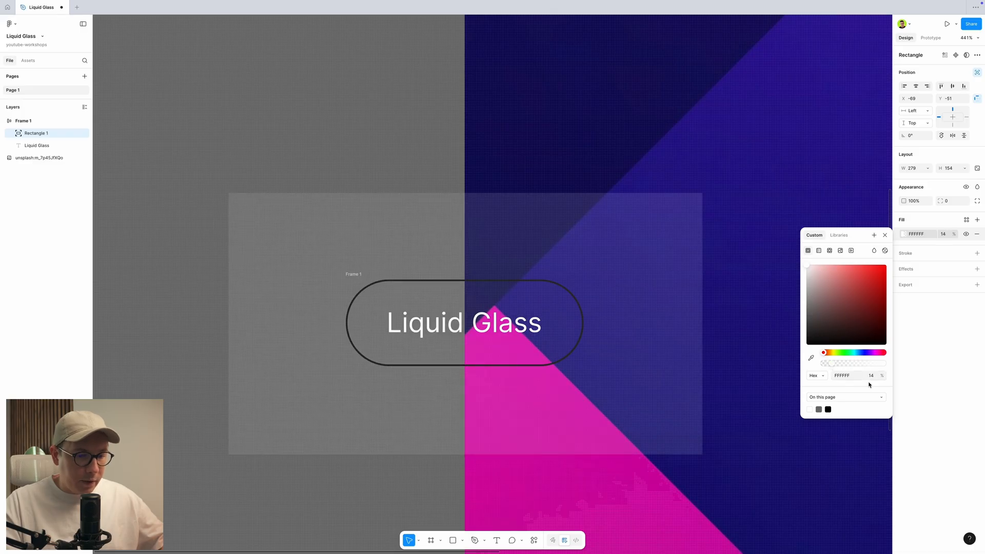
{"action": "type", "text": "1"}
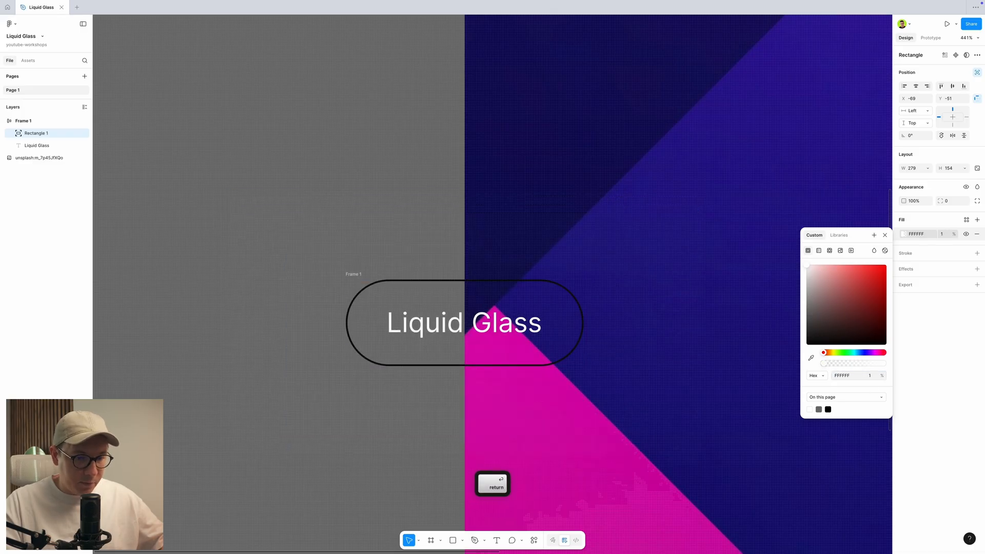
{"action": "key", "text": "return"}
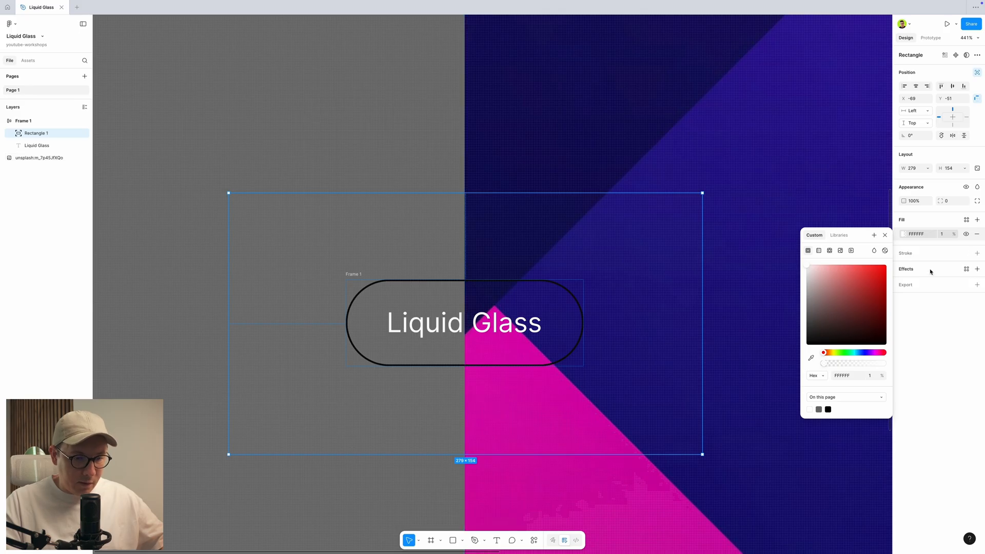
Step: Add a Background blur effect of 8 to the rectangle
{"action": "left_click", "coordinate": [977, 269]}
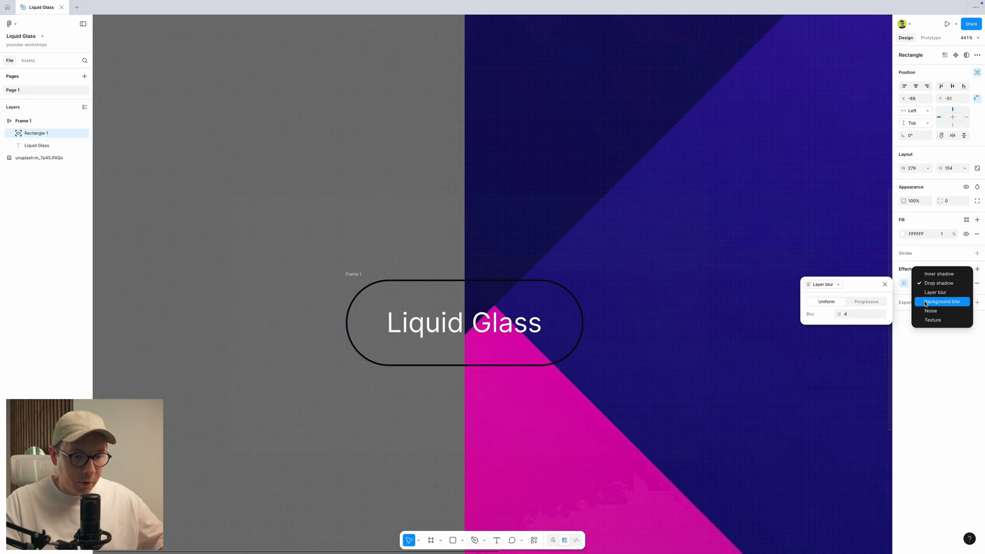
{"action": "left_click", "coordinate": [941, 301]}
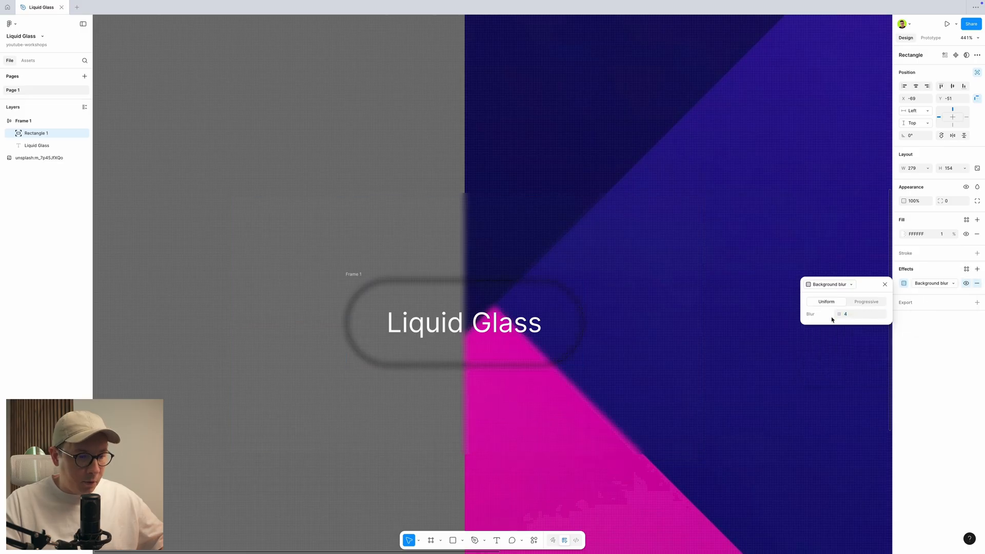
{"action": "left_click", "coordinate": [464, 322]}
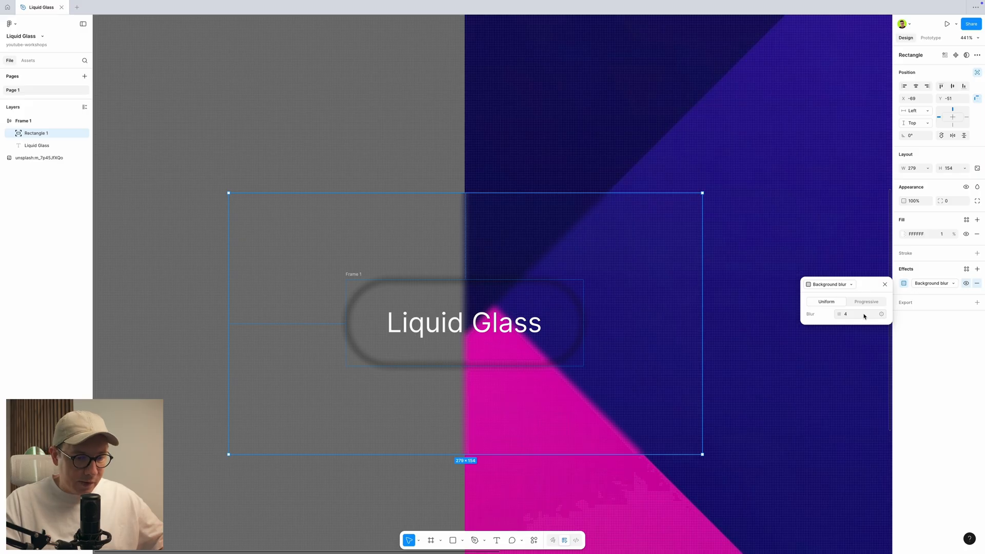
{"action": "mouse_move", "coordinate": [857, 318]}
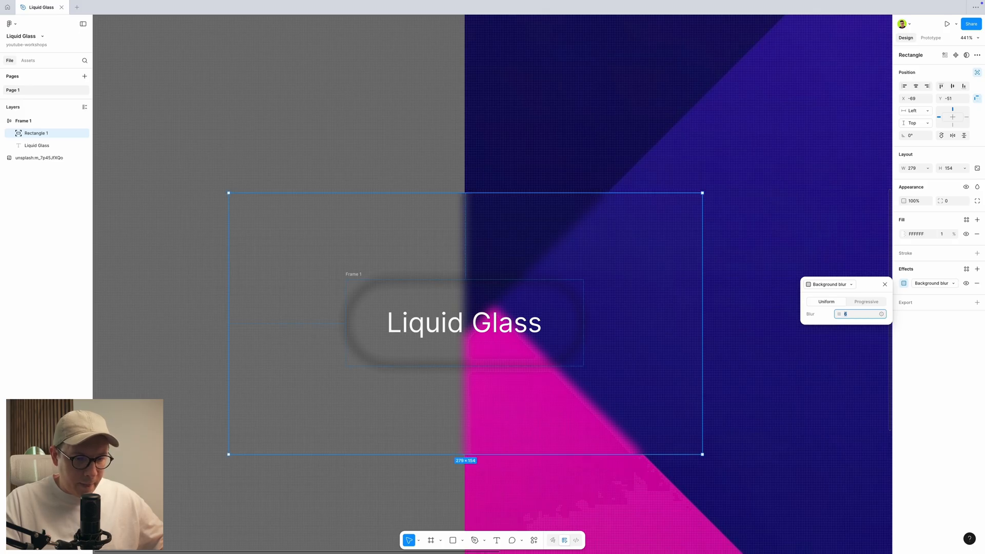
{"action": "left_click", "coordinate": [884, 284]}
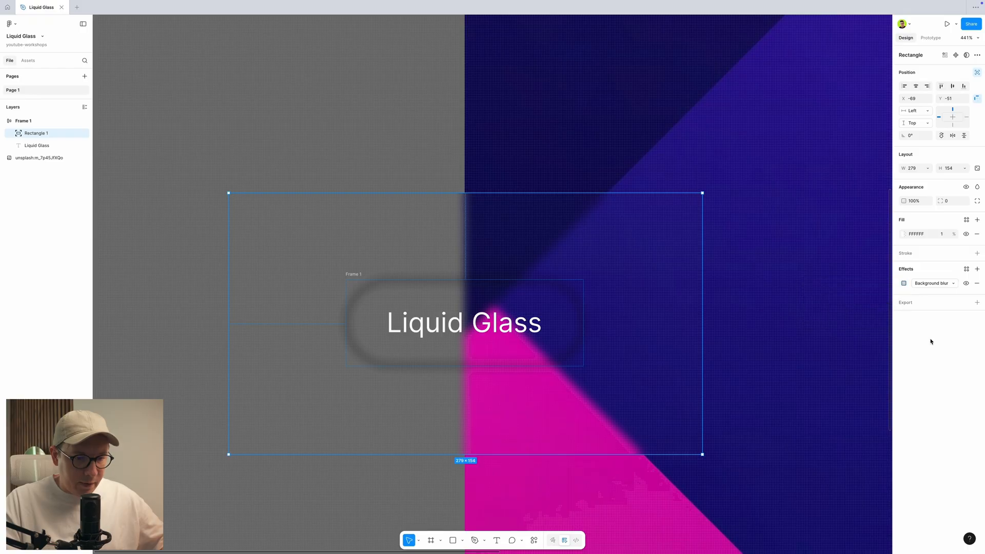
Step: Add a Texture effect to the rectangle with size 90 and radius 40
{"action": "left_click", "coordinate": [976, 269]}
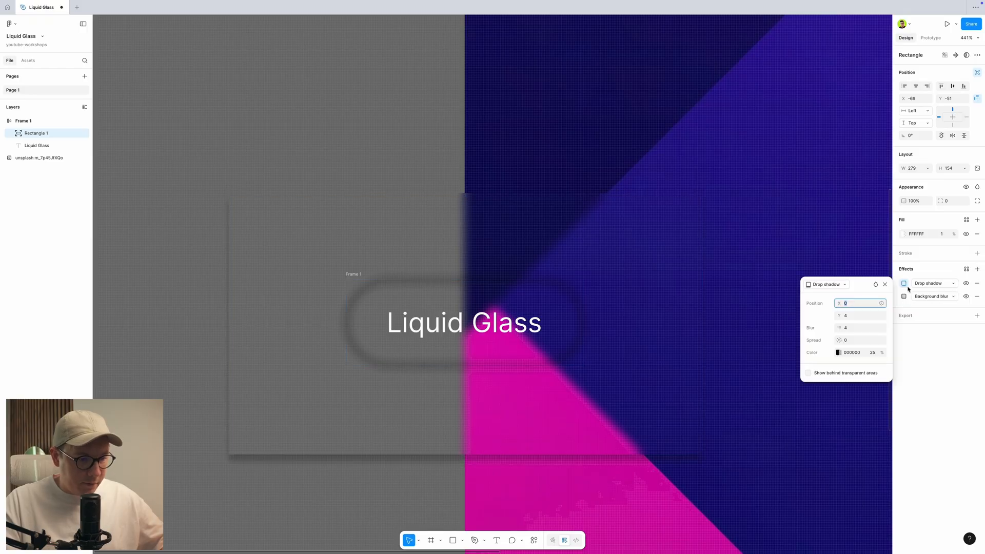
{"action": "left_click", "coordinate": [824, 284]}
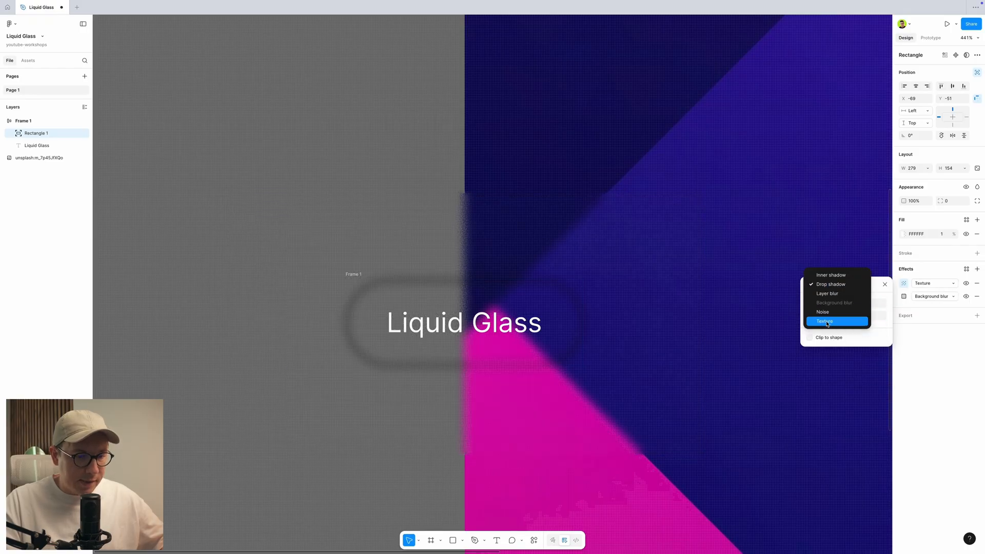
{"action": "left_click", "coordinate": [824, 321]}
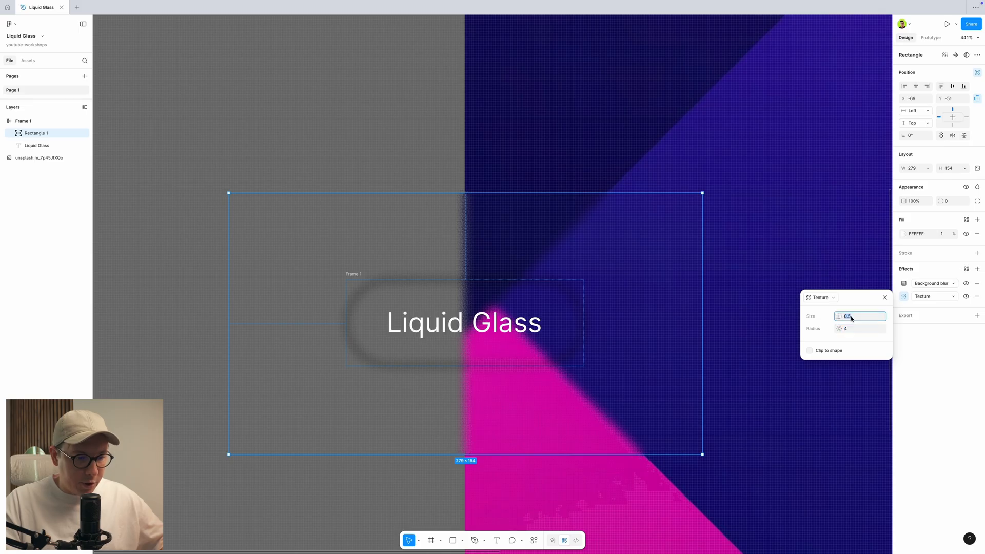
{"action": "type", "text": "90"}
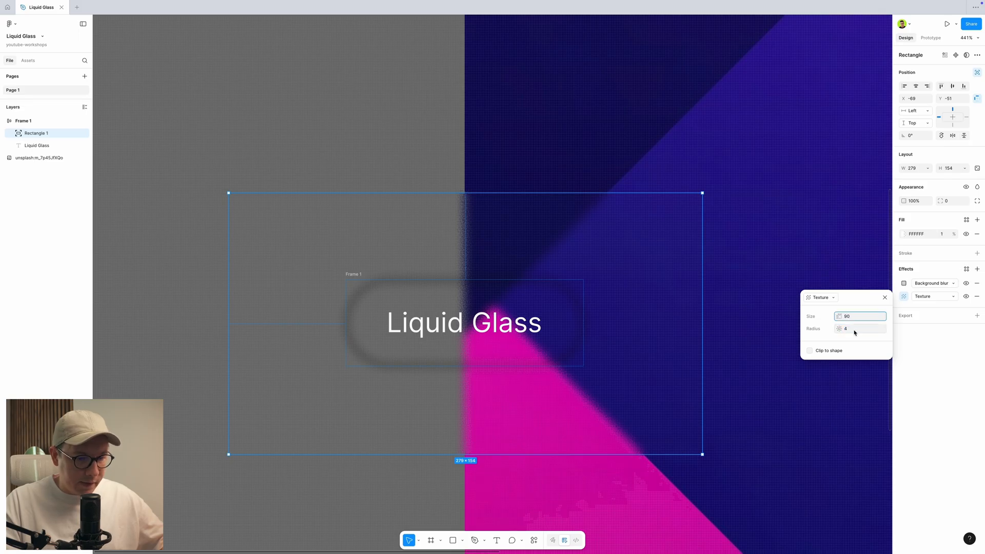
{"action": "left_click", "coordinate": [859, 328]}
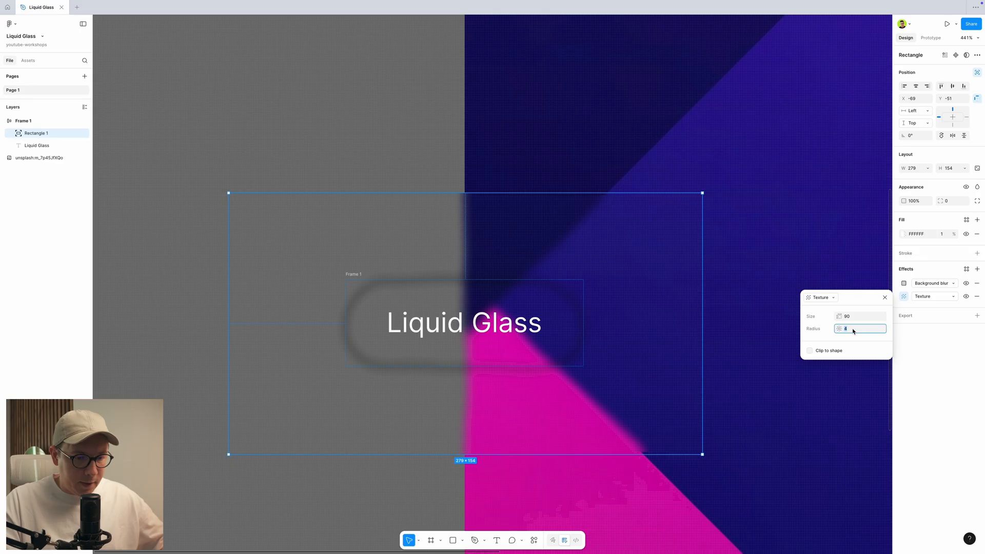
{"action": "type", "text": "40"}
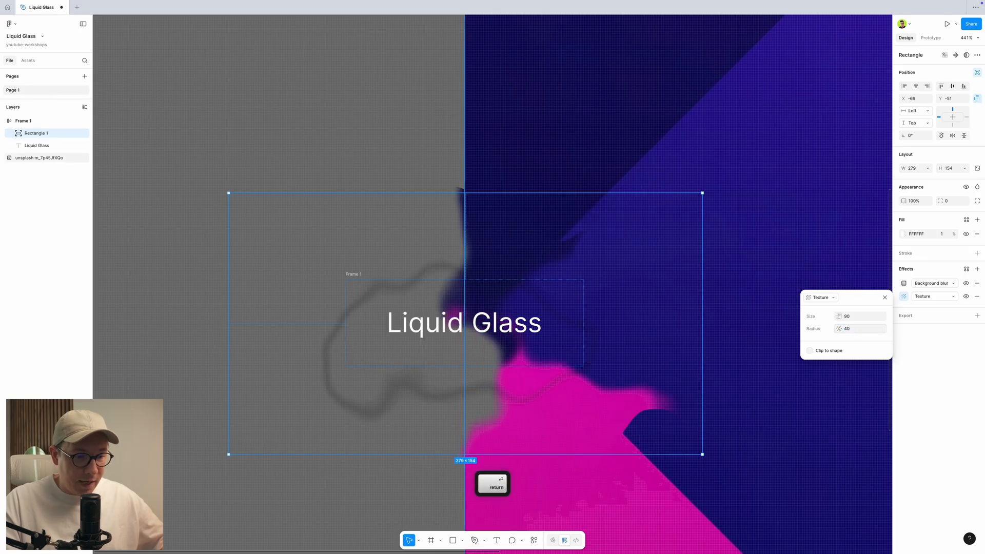
{"action": "key", "text": "Return"}
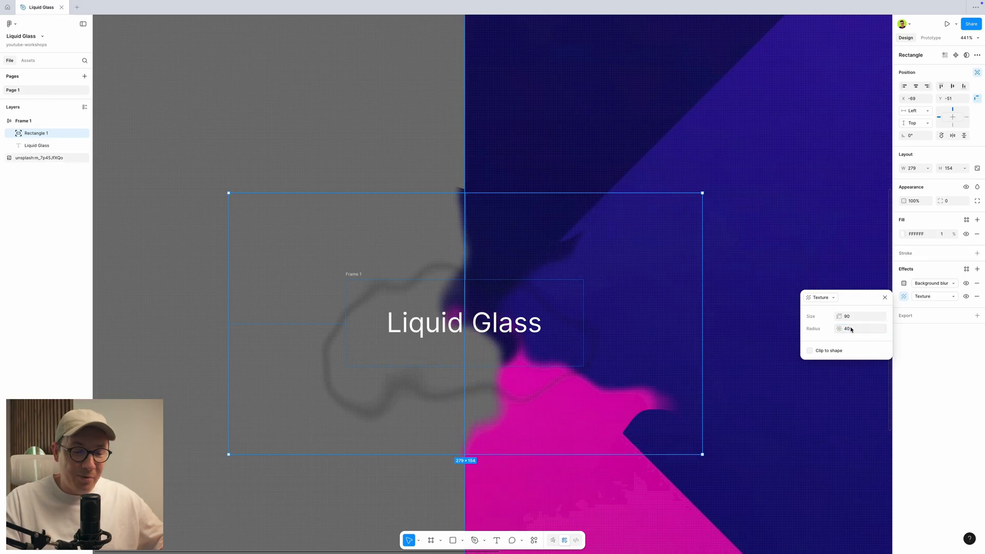
{"action": "left_click", "coordinate": [884, 298]}
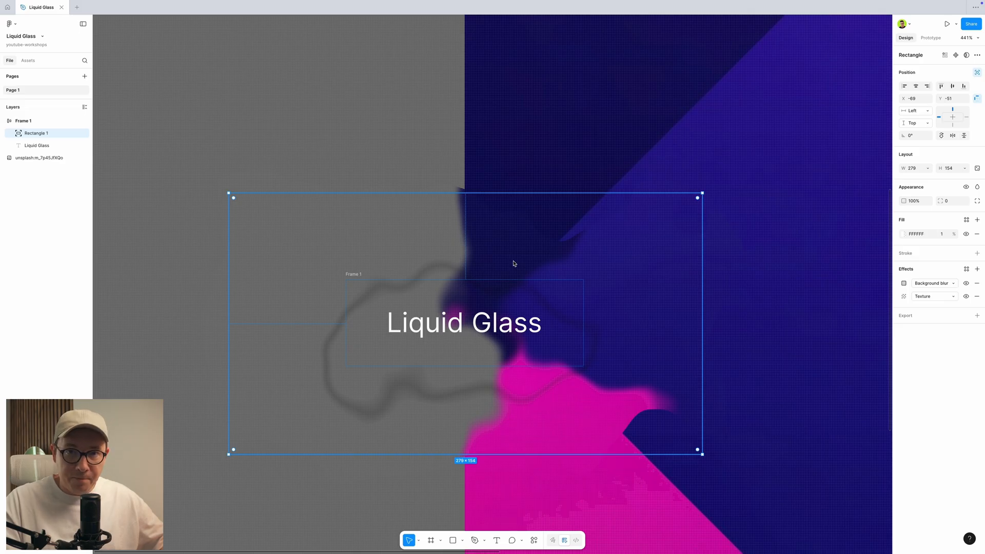
{"action": "mouse_move", "coordinate": [71, 134]}
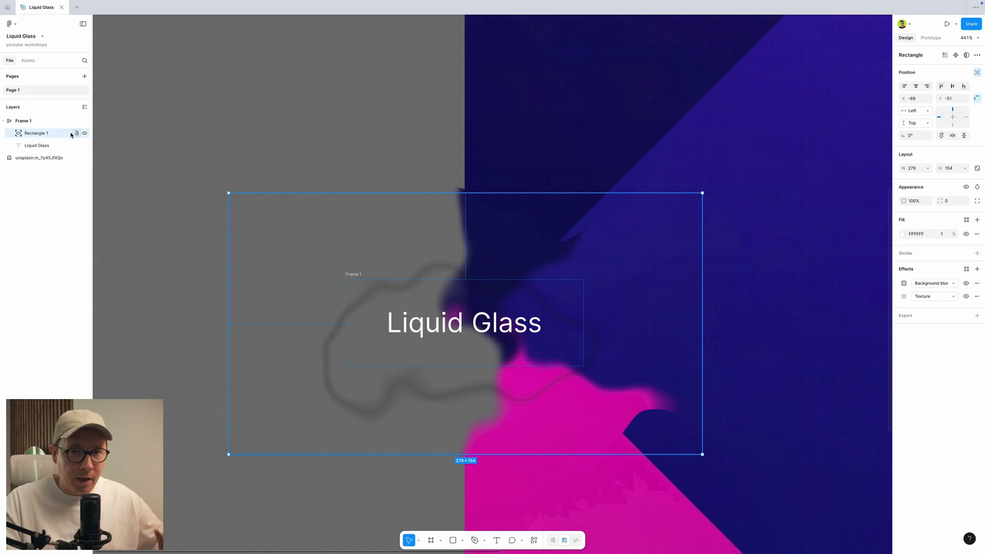
Step: Enable Clip content on the pill frame so the blurred rectangle stays inside its outline
{"action": "left_click", "coordinate": [24, 121]}
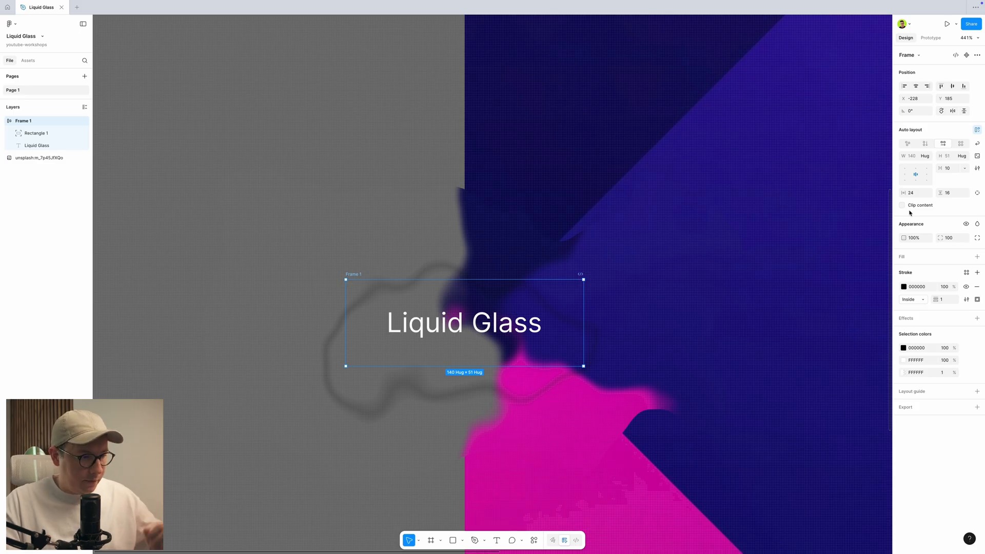
{"action": "mouse_move", "coordinate": [906, 208]}
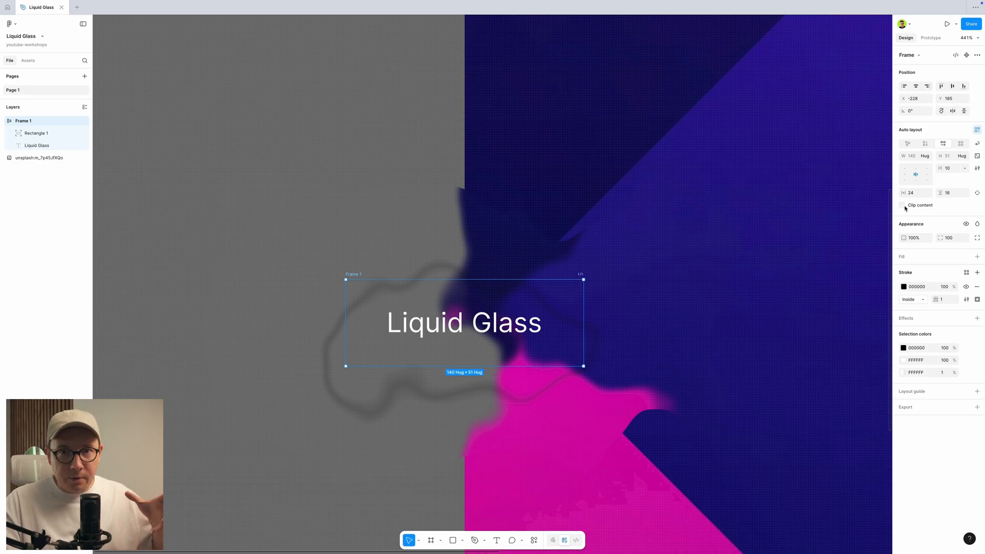
{"action": "left_click", "coordinate": [902, 205]}
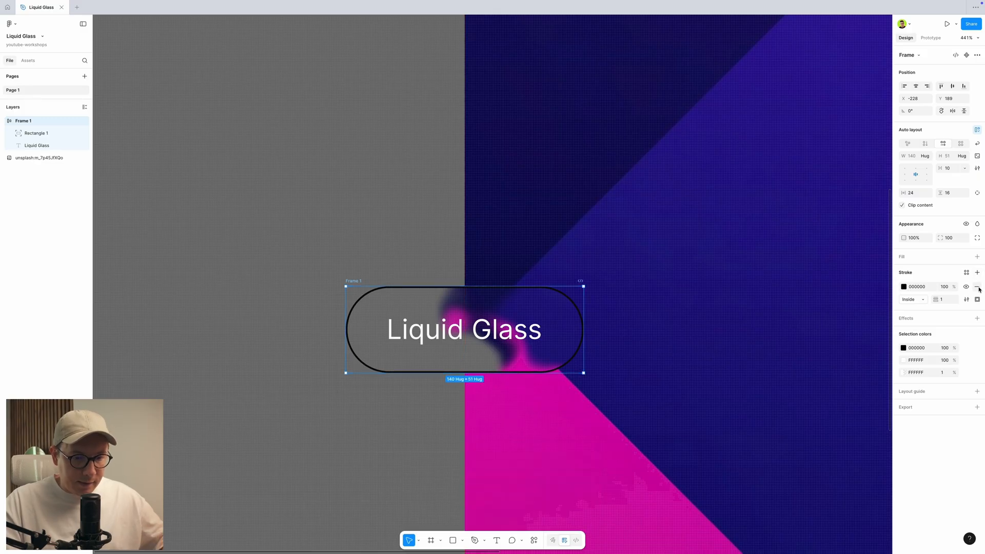
Step: Remove the pill's black stroke and add an Inner shadow effect to the frame
{"action": "left_click", "coordinate": [977, 286]}
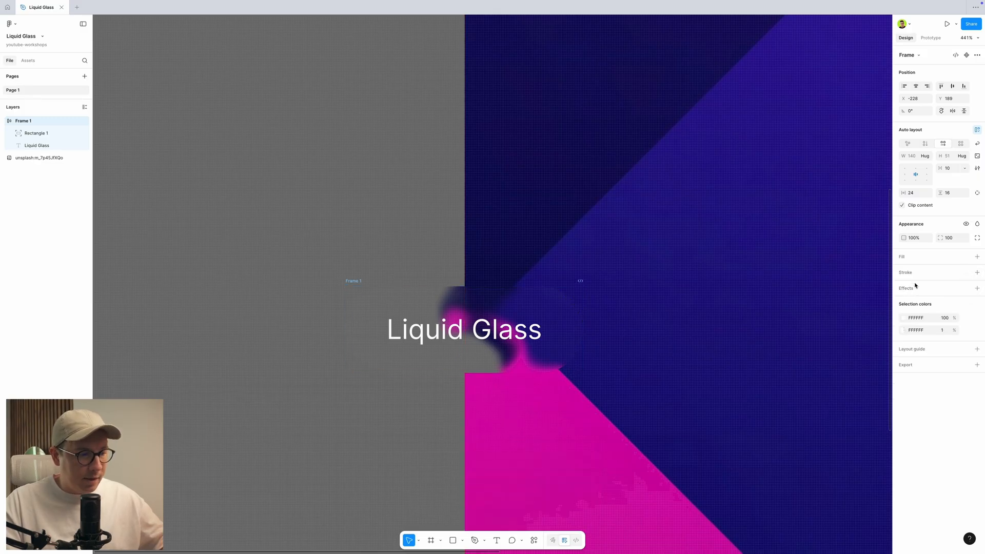
{"action": "left_click", "coordinate": [464, 329]}
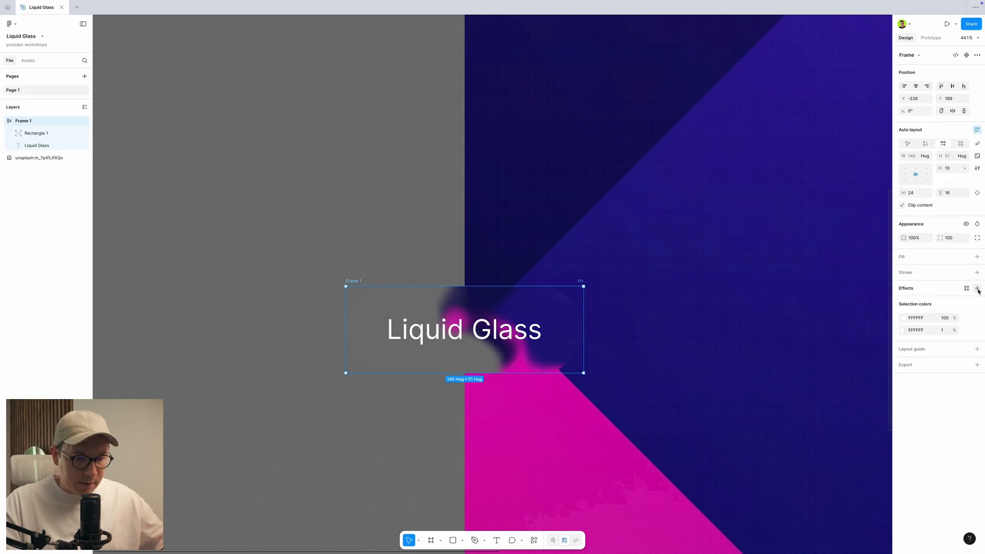
{"action": "left_click", "coordinate": [977, 287]}
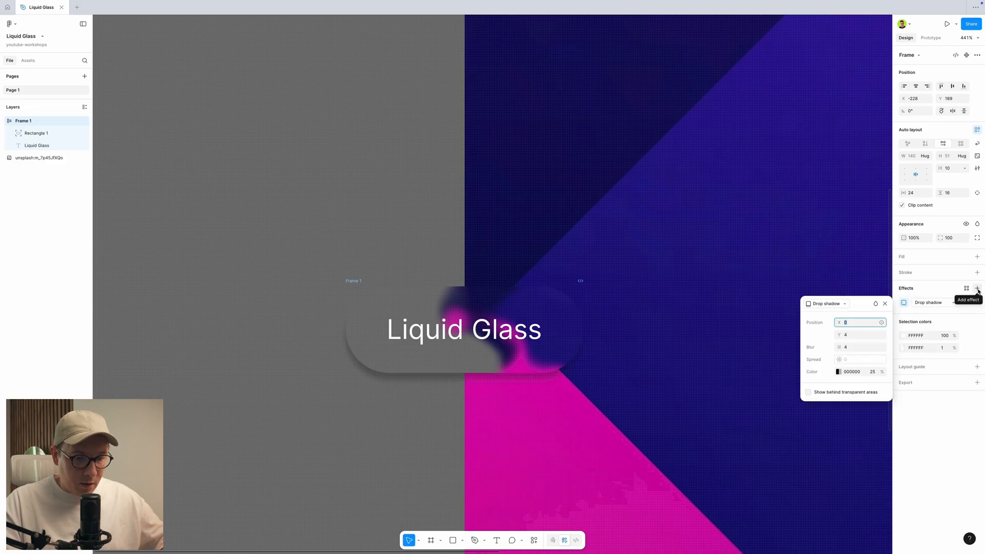
{"action": "left_click", "coordinate": [463, 328]}
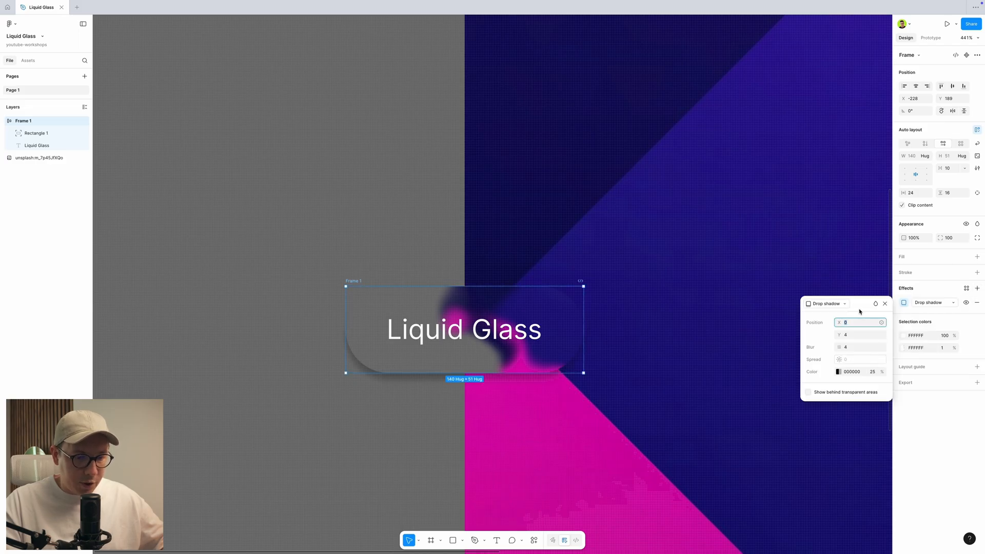
{"action": "left_click", "coordinate": [826, 304]}
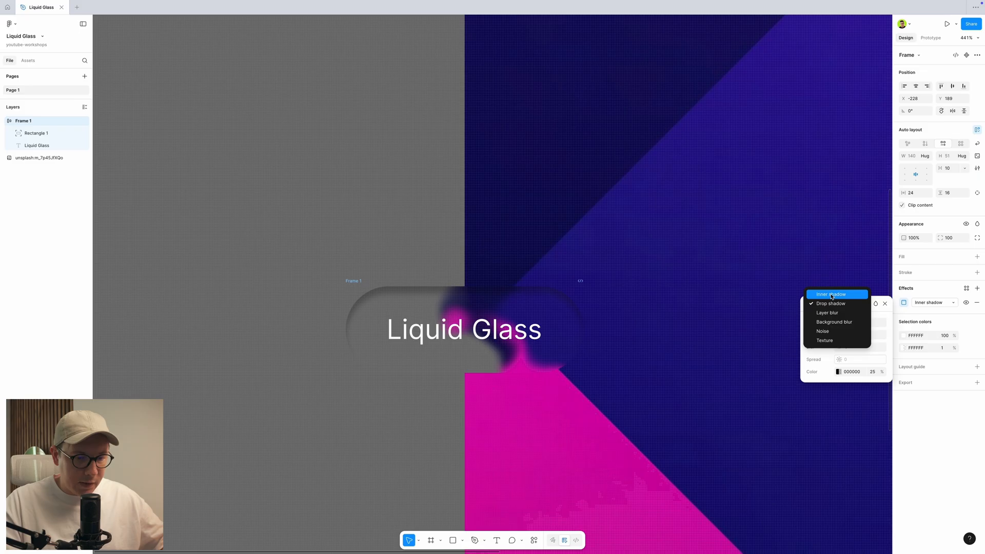
{"action": "left_click", "coordinate": [831, 295]}
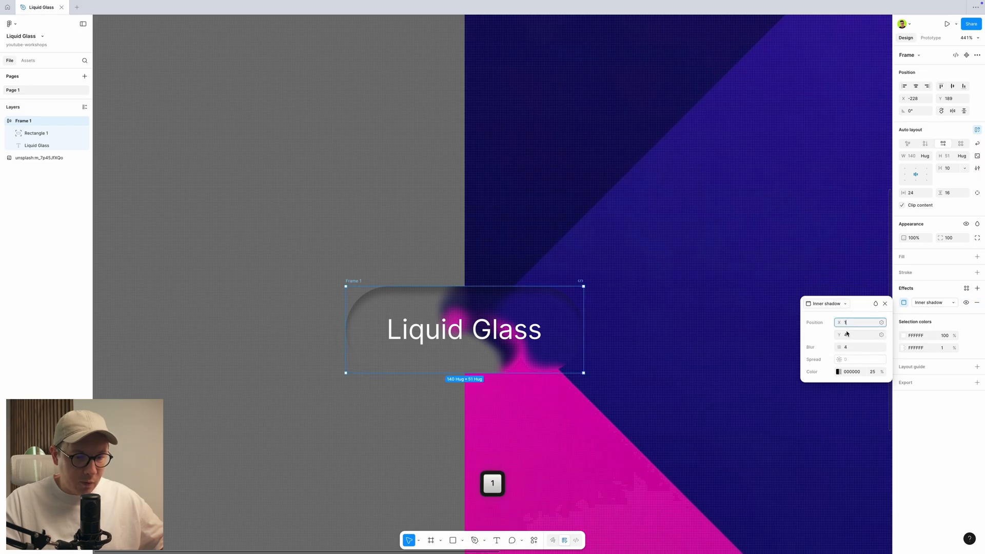
Step: Set the inner shadow to X 1, Y 1, blur 4, white FFFFFF at 60% opacity
{"action": "left_click", "coordinate": [860, 346]}
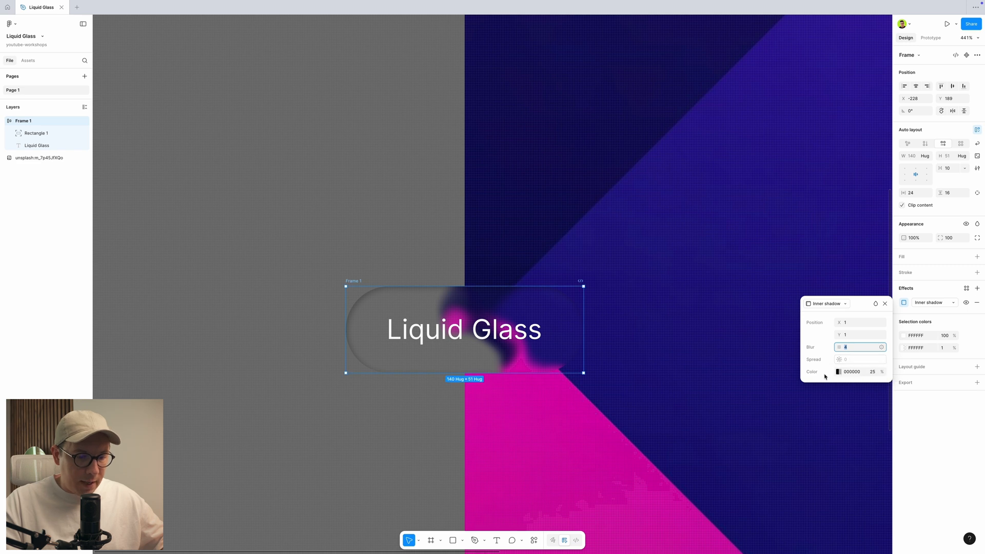
{"action": "left_click", "coordinate": [838, 371]}
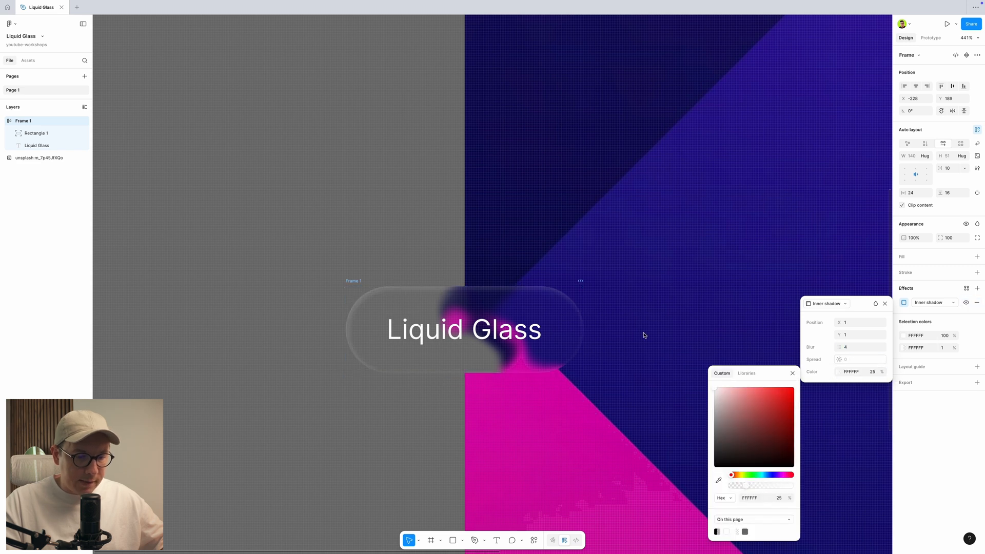
{"action": "left_click", "coordinate": [464, 329]}
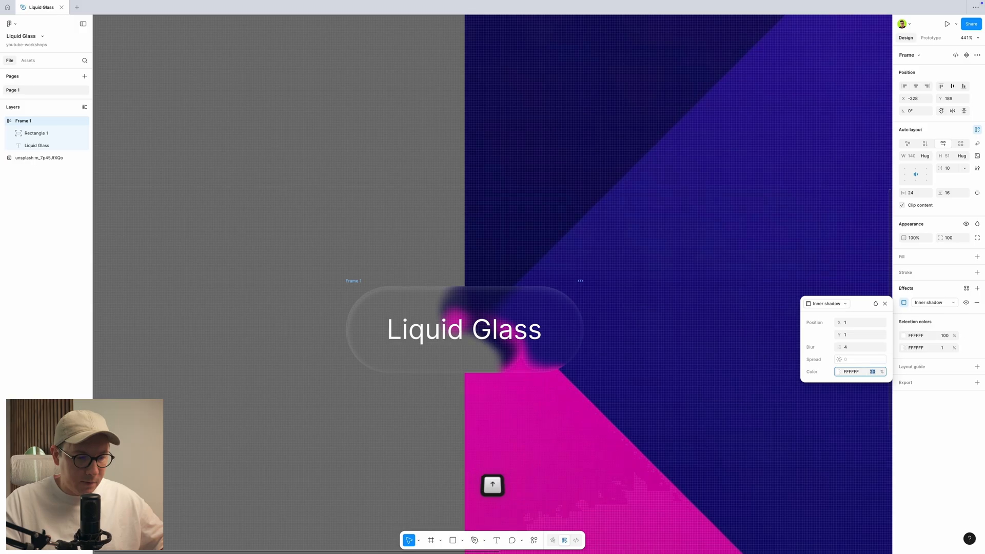
{"action": "left_click", "coordinate": [463, 330]}
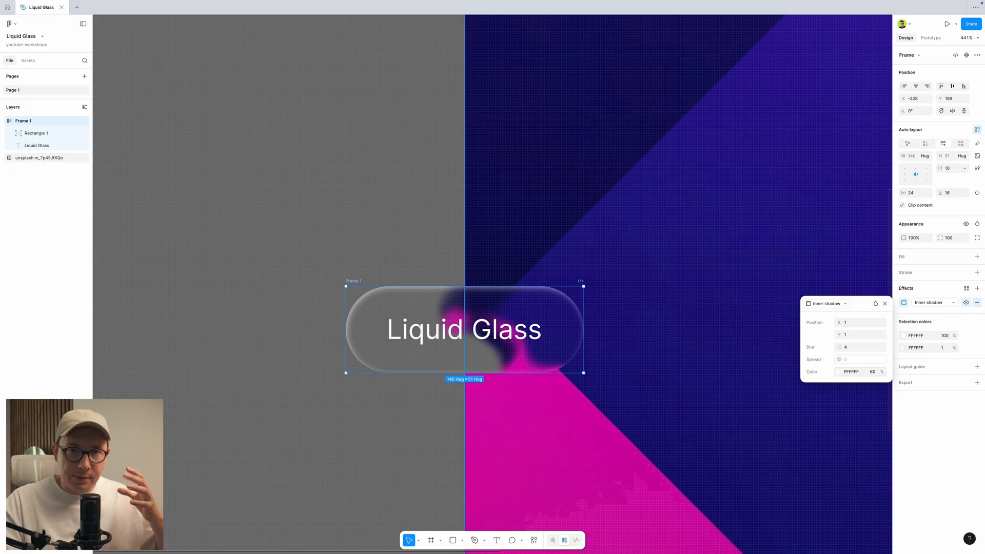
Step: Add a second white inner shadow at X -1, Y -1, blur 4 toward the upper left
{"action": "left_click", "coordinate": [977, 287]}
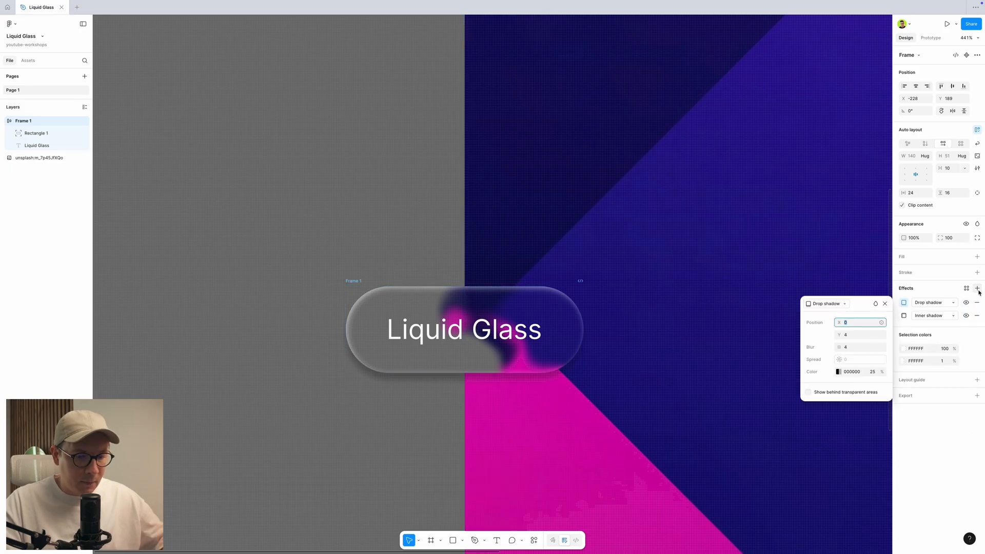
{"action": "left_click", "coordinate": [829, 304]}
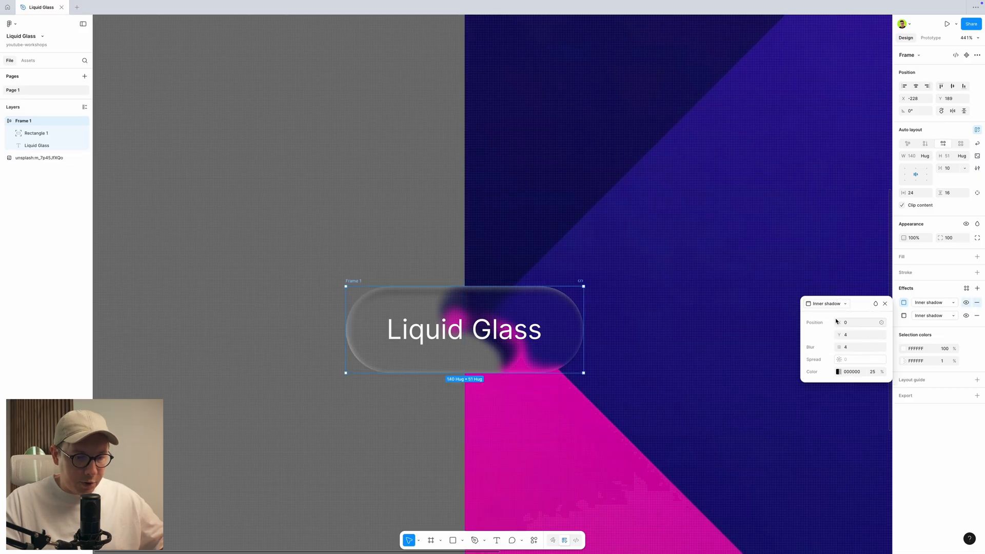
{"action": "left_click", "coordinate": [861, 322]}
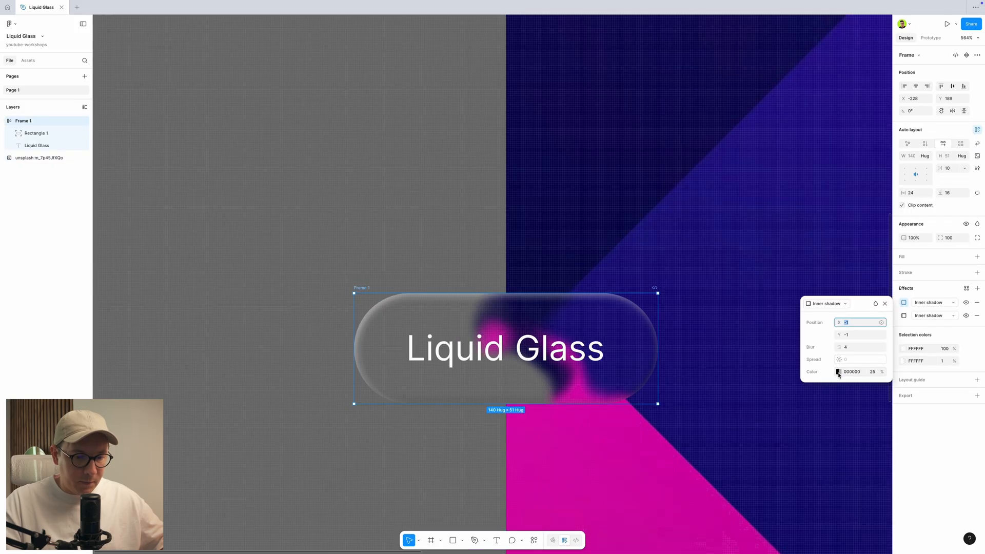
{"action": "left_click", "coordinate": [839, 371]}
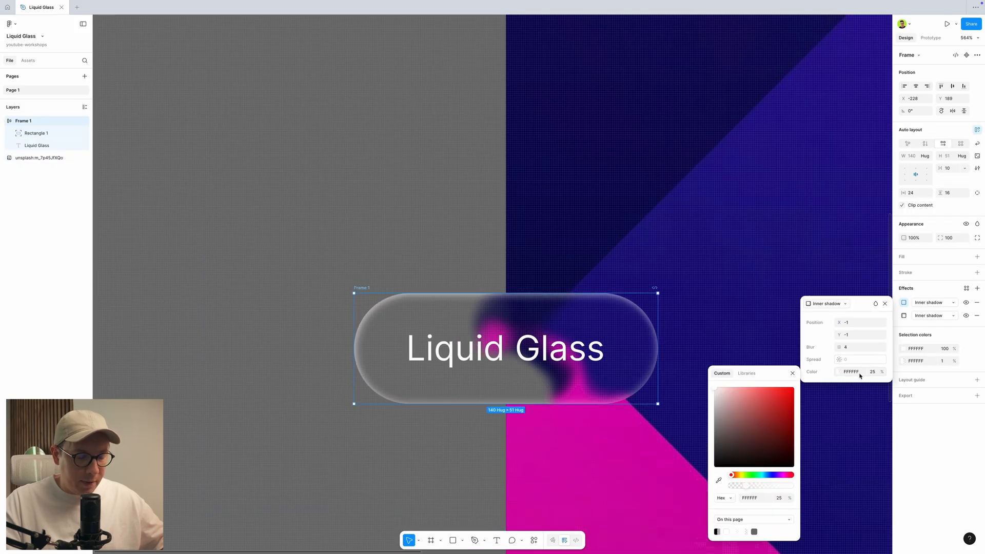
{"action": "left_click", "coordinate": [858, 347]}
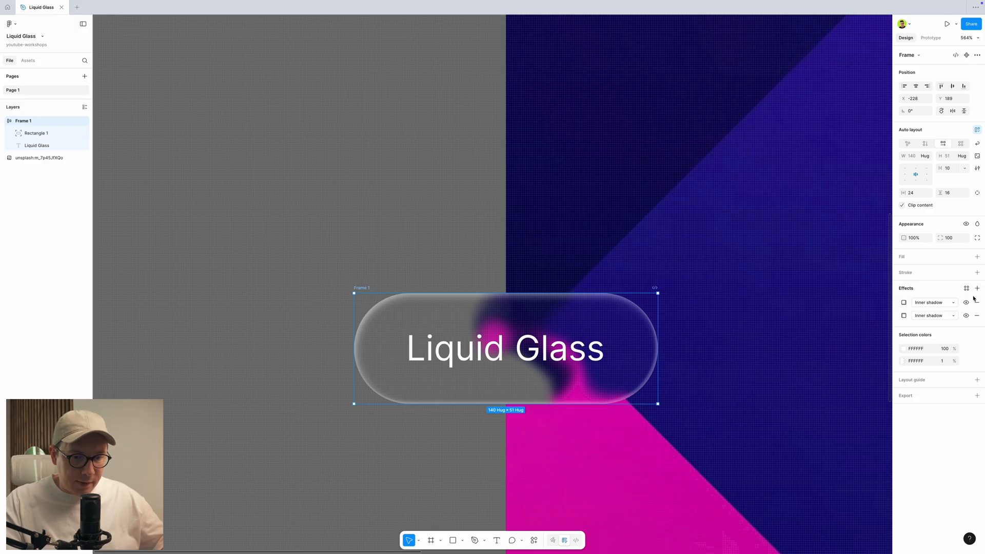
{"action": "mouse_move", "coordinate": [976, 288]}
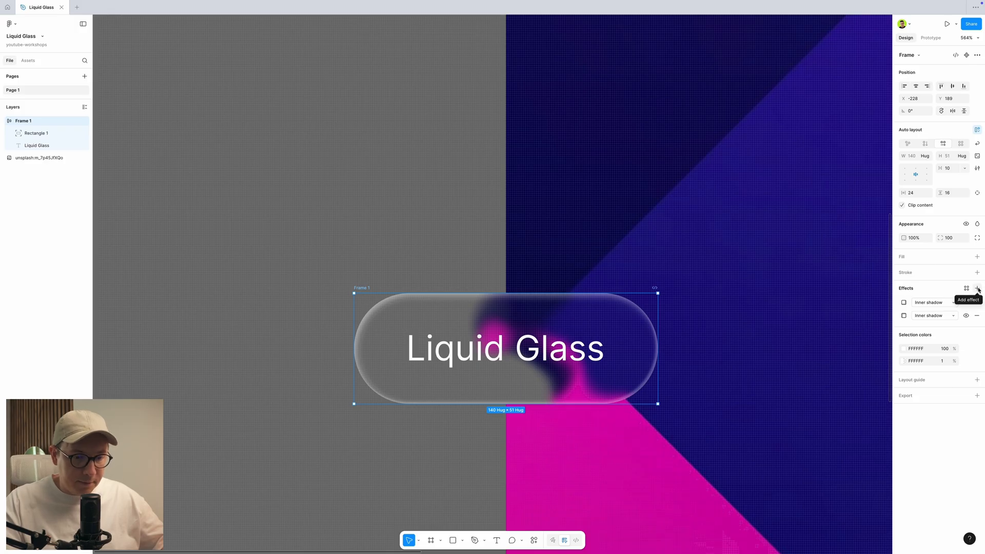
Step: Add a third white inner shadow at X 1, Y 1, blur 1, 40% opacity
{"action": "left_click", "coordinate": [978, 287]}
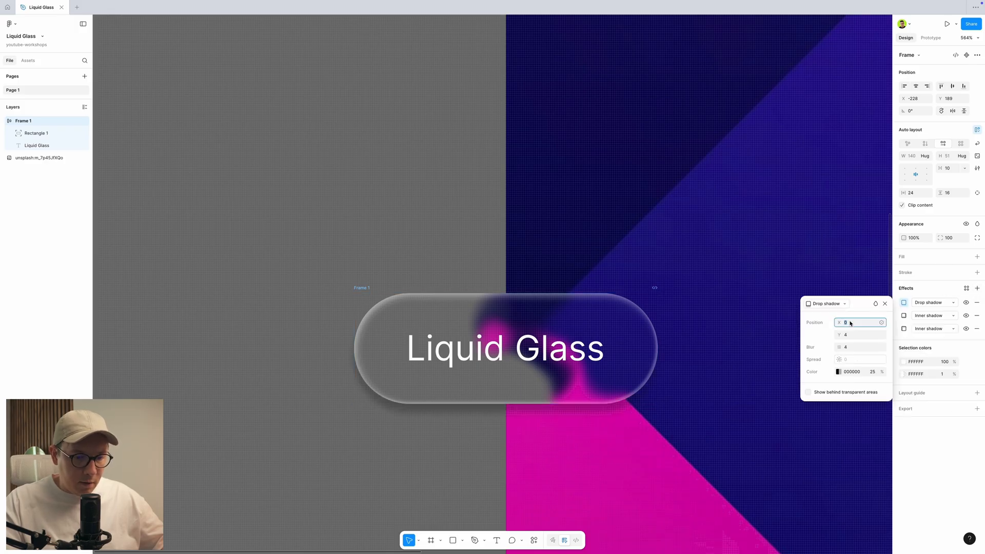
{"action": "type", "text": "1"}
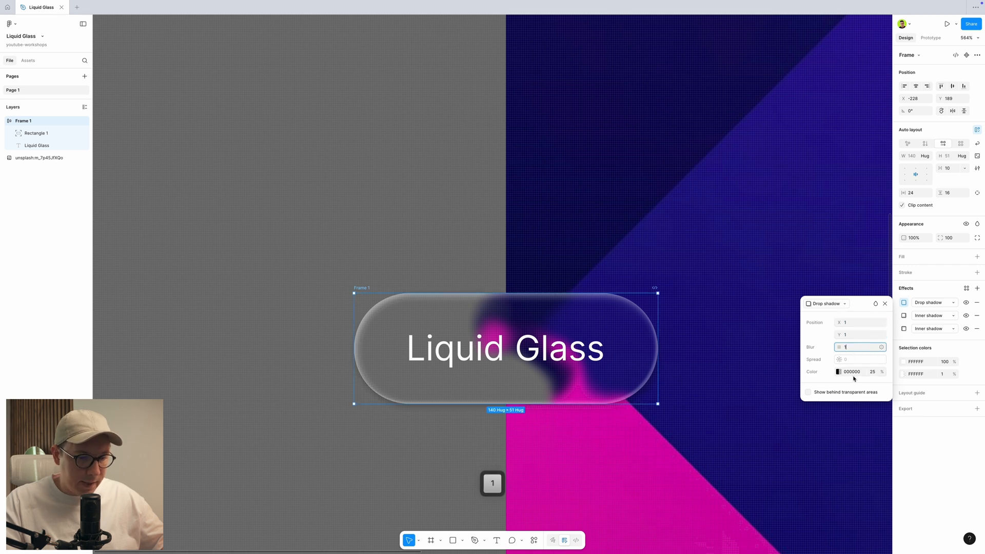
{"action": "left_click", "coordinate": [838, 371]}
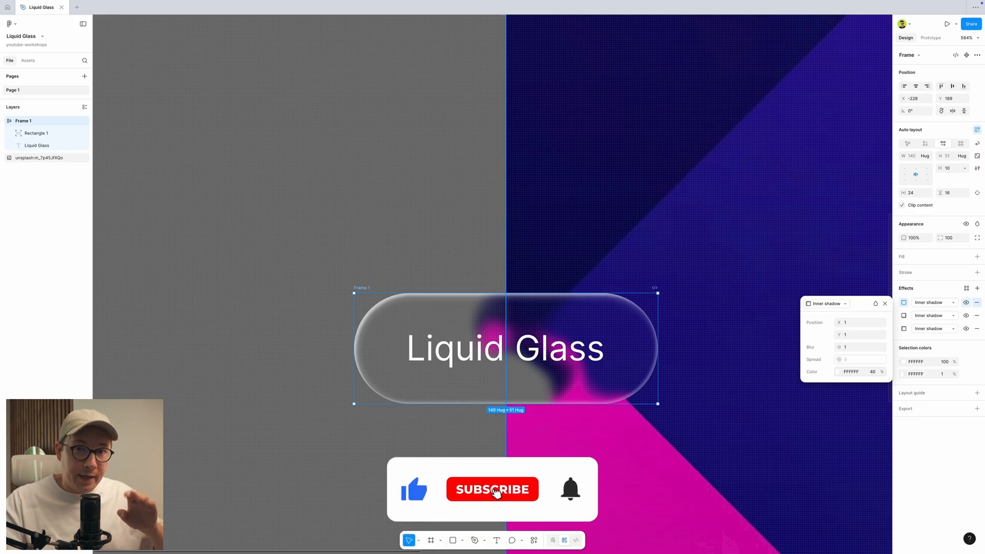
{"action": "left_click", "coordinate": [491, 489]}
{"action": "type", "text": "-1"}
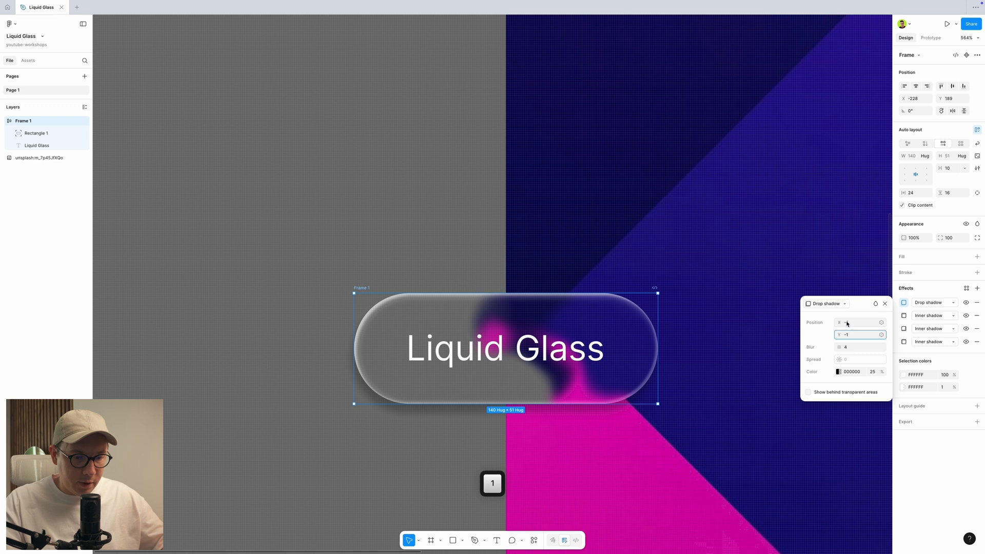
Step: Make the fourth effect an inner shadow at X -1, Y -1, blur 1, white FFFFFF 40%
{"action": "left_click", "coordinate": [829, 304]}
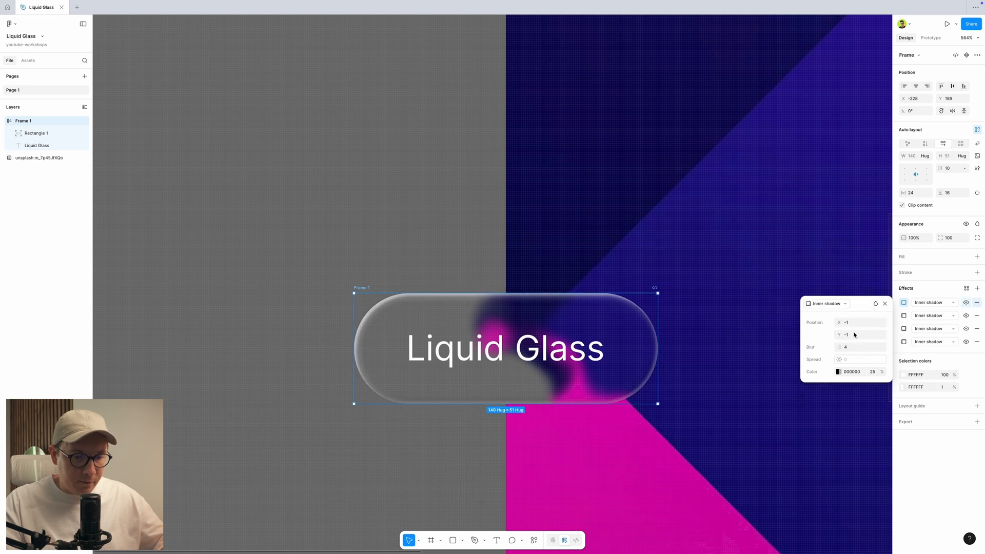
{"action": "left_click", "coordinate": [860, 347]}
{"action": "type", "text": "1"}
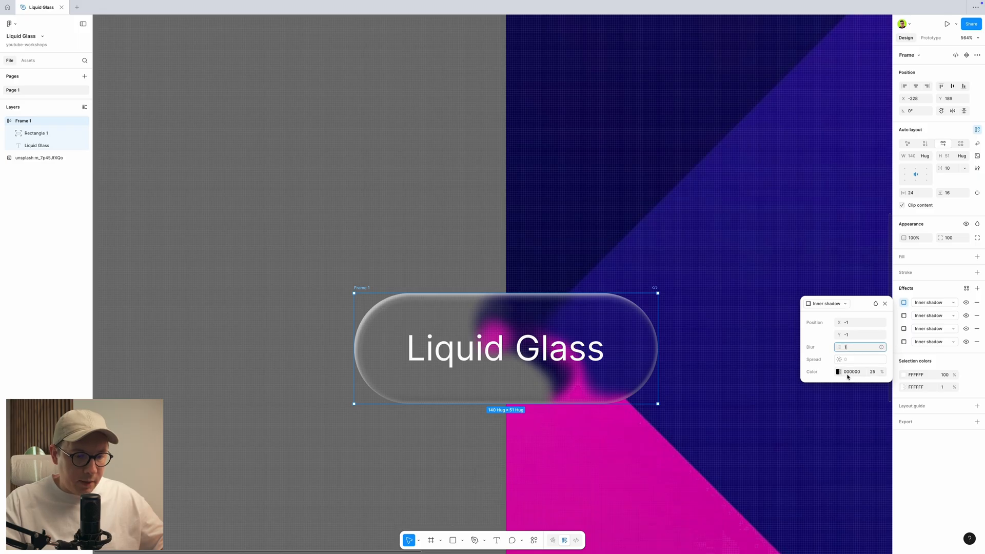
{"action": "left_click", "coordinate": [839, 371]}
{"action": "type", "text": "FFFFFF"}
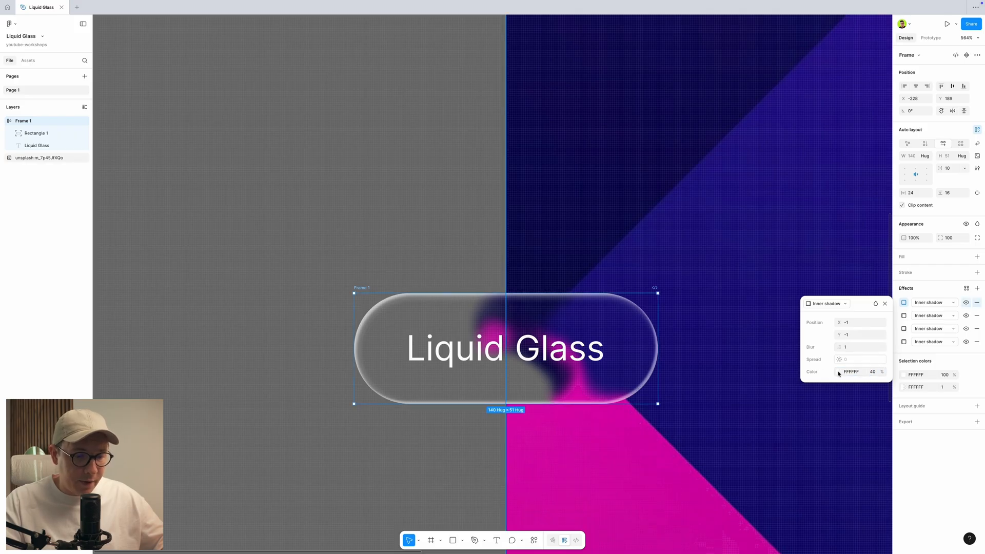
{"action": "left_click", "coordinate": [841, 372]}
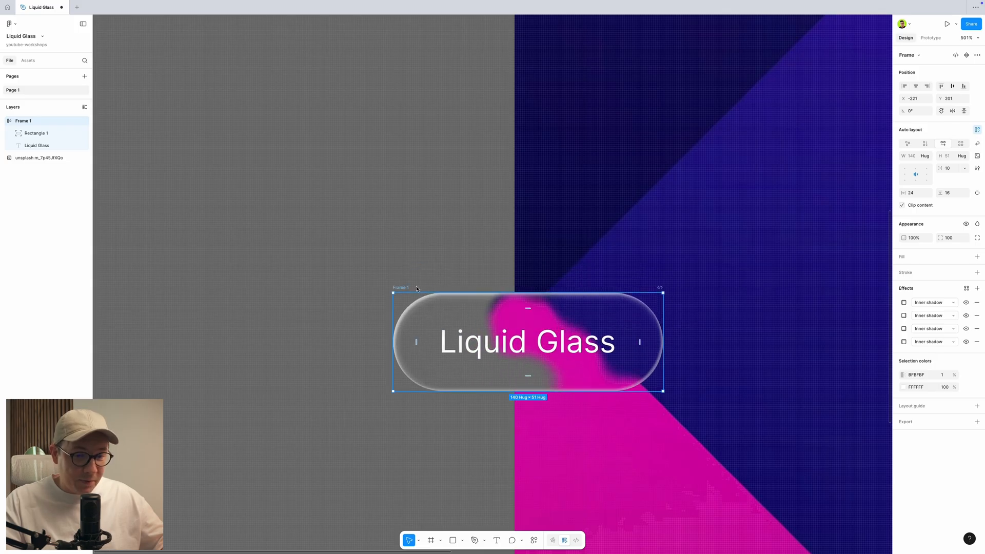
Step: Set Rectangle 1's fill to white FFFFFF at 3% with plus-lighter blend mode, then deselect
{"action": "left_click", "coordinate": [36, 132]}
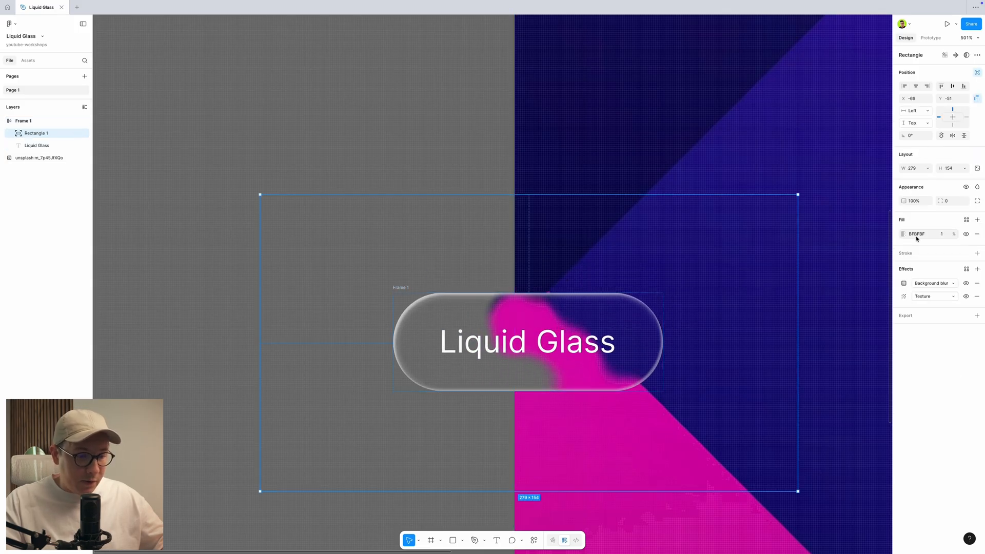
{"action": "left_click", "coordinate": [902, 233]}
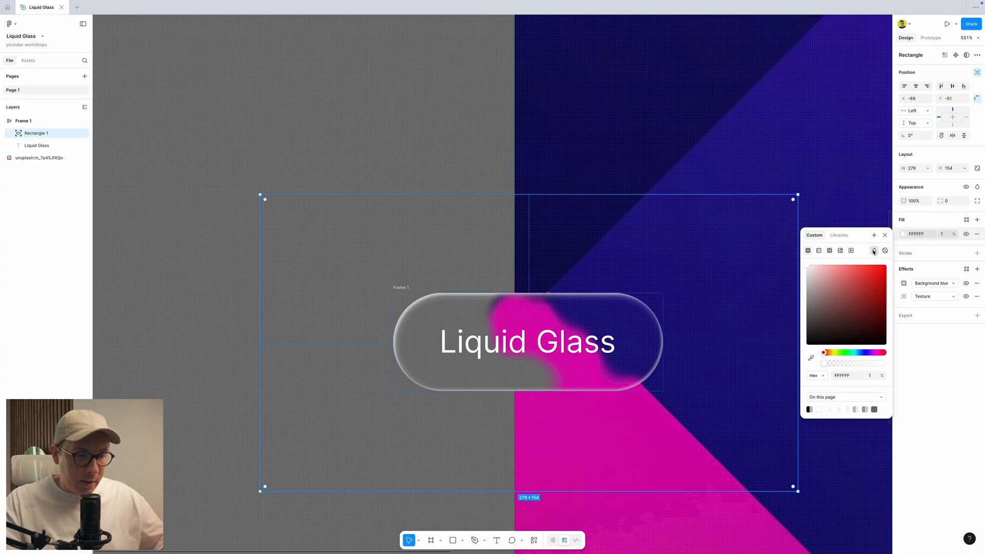
{"action": "left_click", "coordinate": [872, 250]}
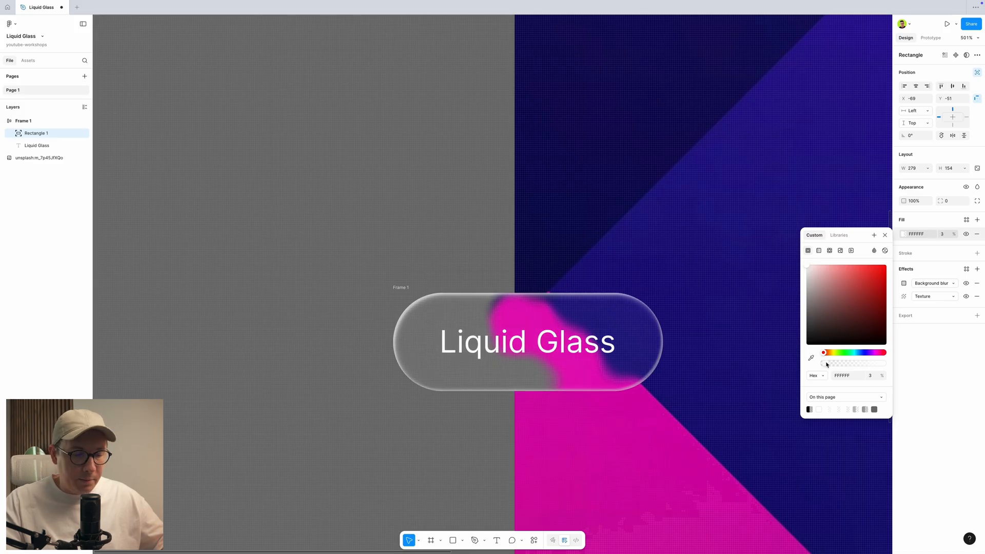
{"action": "left_click", "coordinate": [418, 227]}
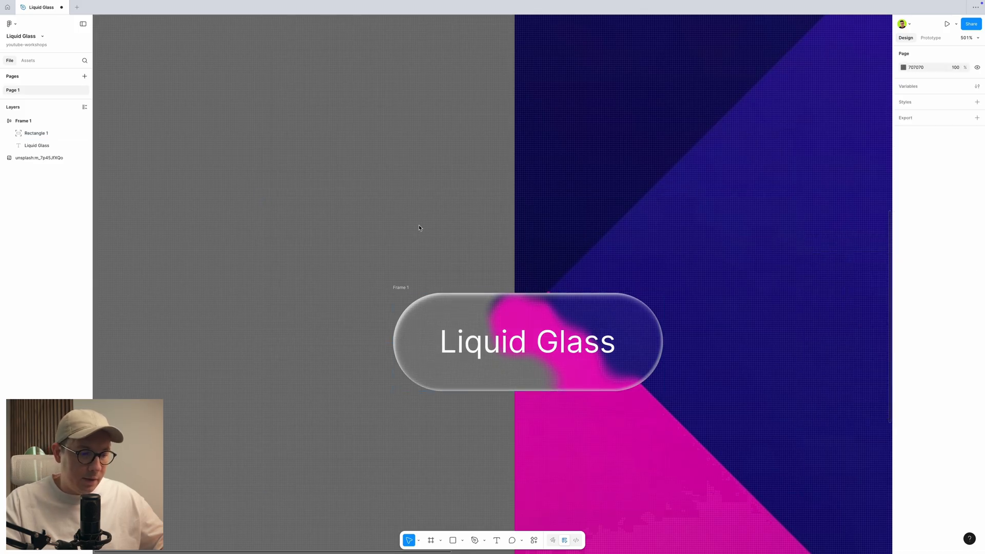